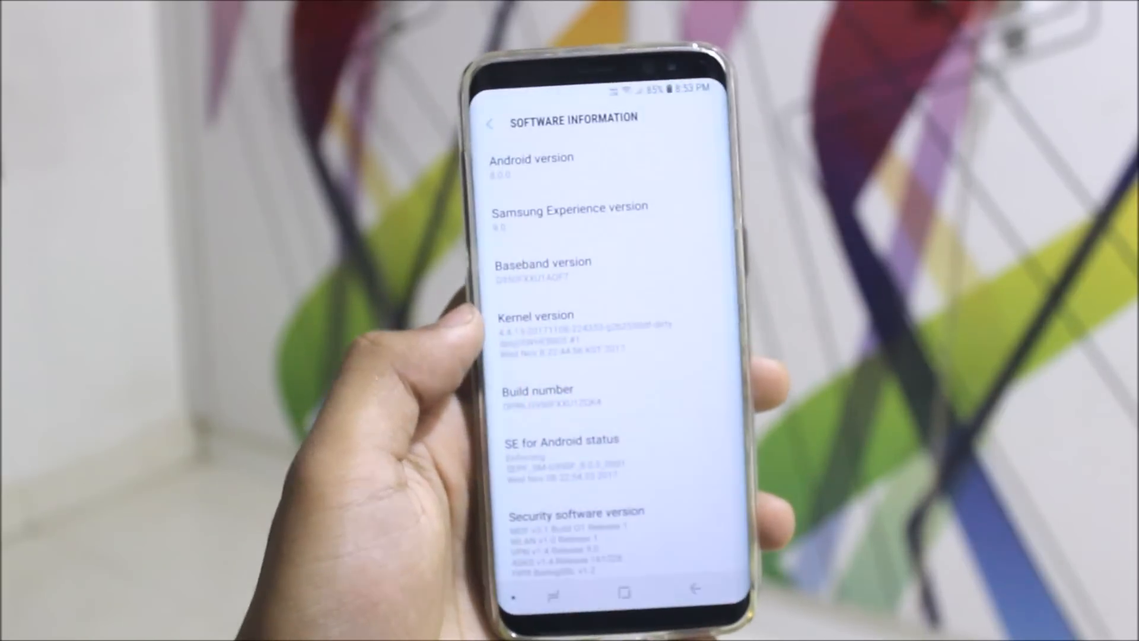
Review Software information down to the Android security patch level, then return to the Settings list.
scroll("down", 3)
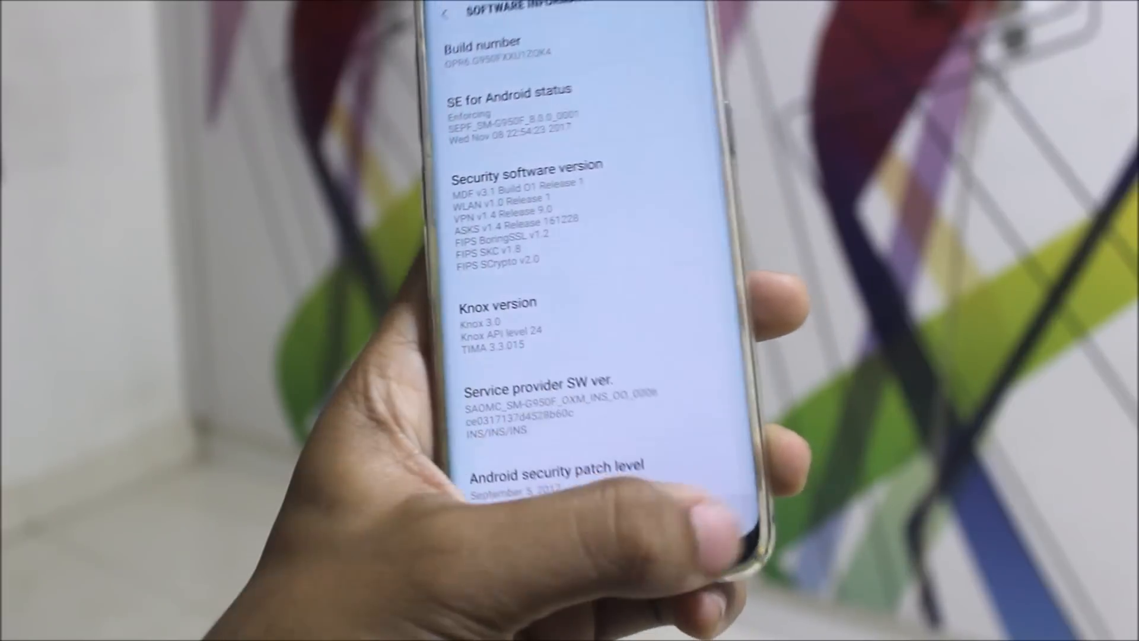
left_click(442, 15)
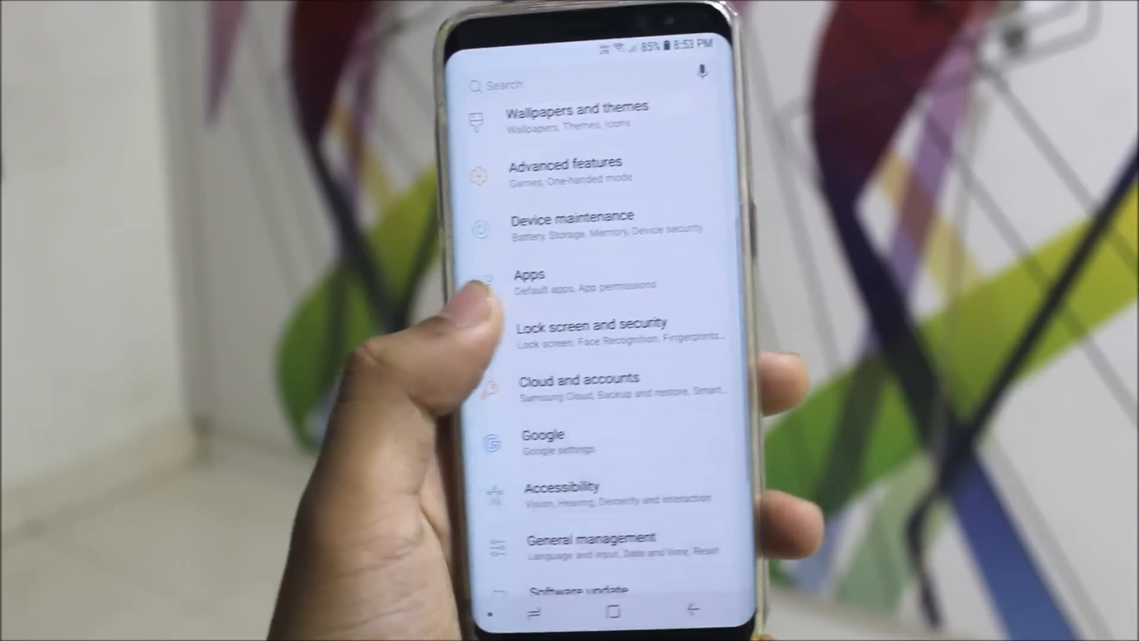
Go into Lock screen and security, where the Always On Display option is listed.
left_click(588, 323)
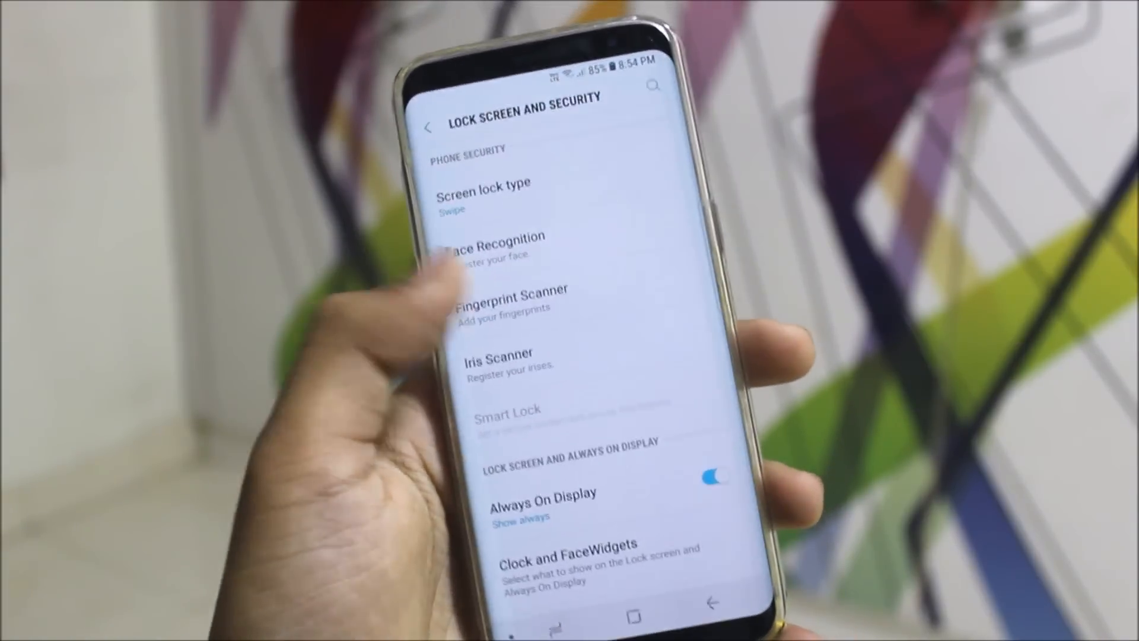